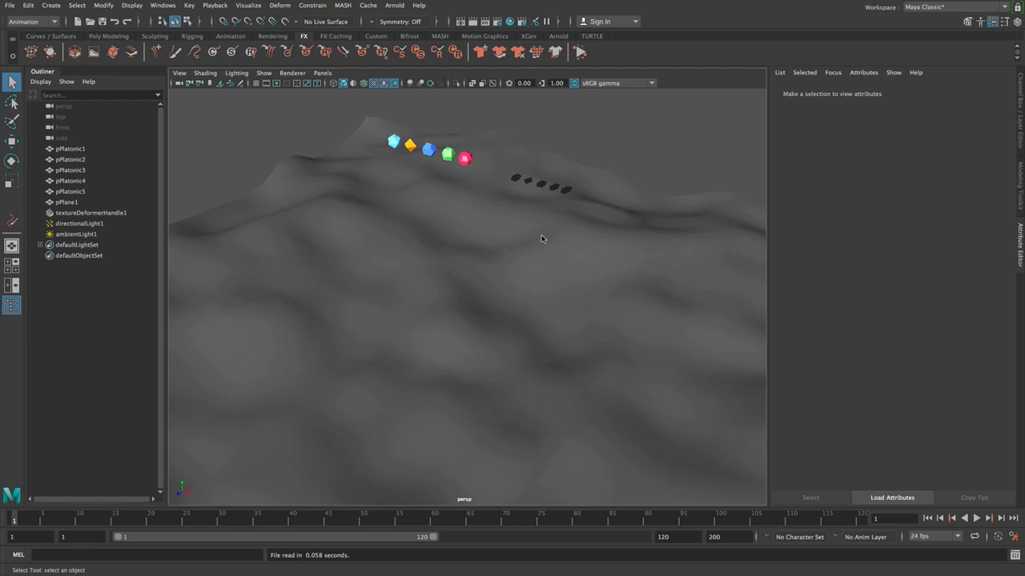
{"action": "mouse_move", "coordinate": [550, 234]}
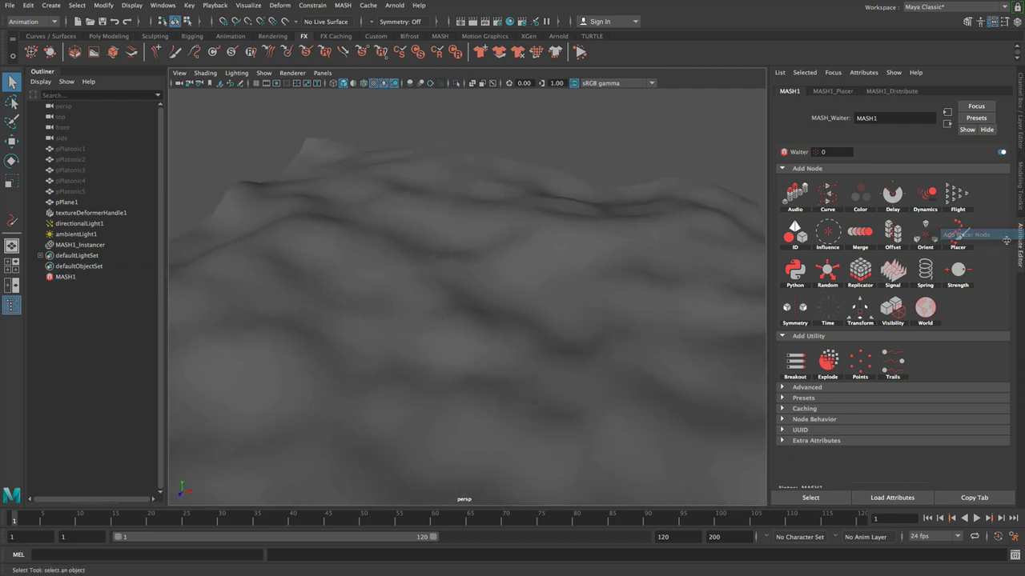
Add a Placer node to MASH1 and paint a few test points on the terrain
{"action": "left_click", "coordinate": [957, 235]}
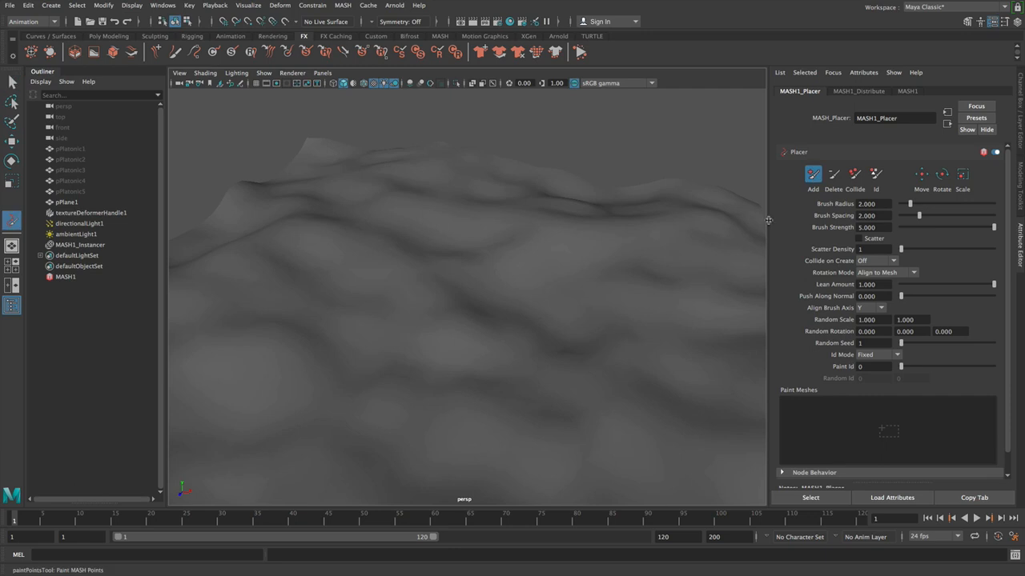
{"action": "left_click_drag", "start_coordinate": [416, 220], "coordinate": [488, 365]}
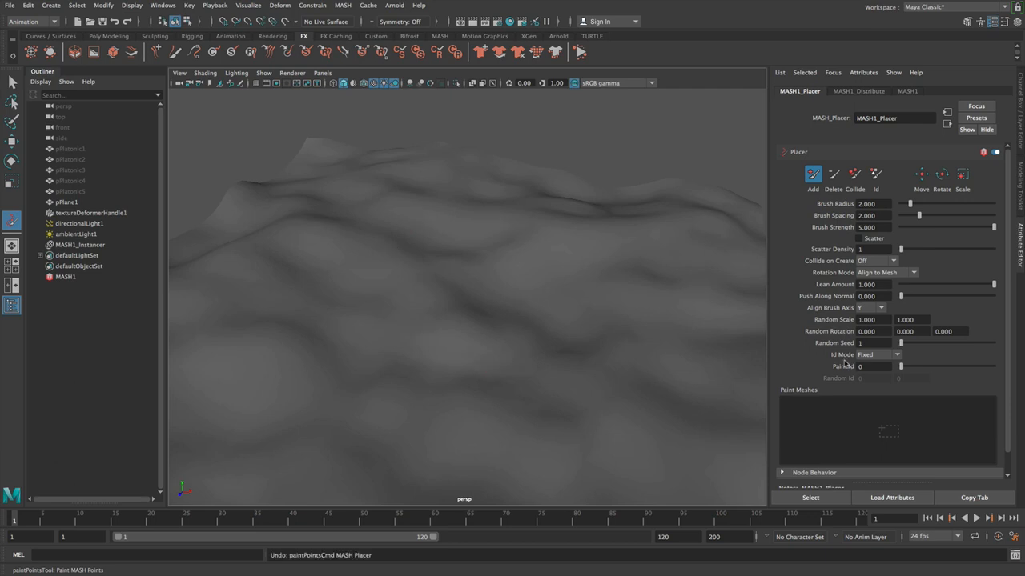
Set Placer Id Mode to Random with max id 4, test-paint mixed solids, then undo
{"action": "left_click", "coordinate": [877, 367]}
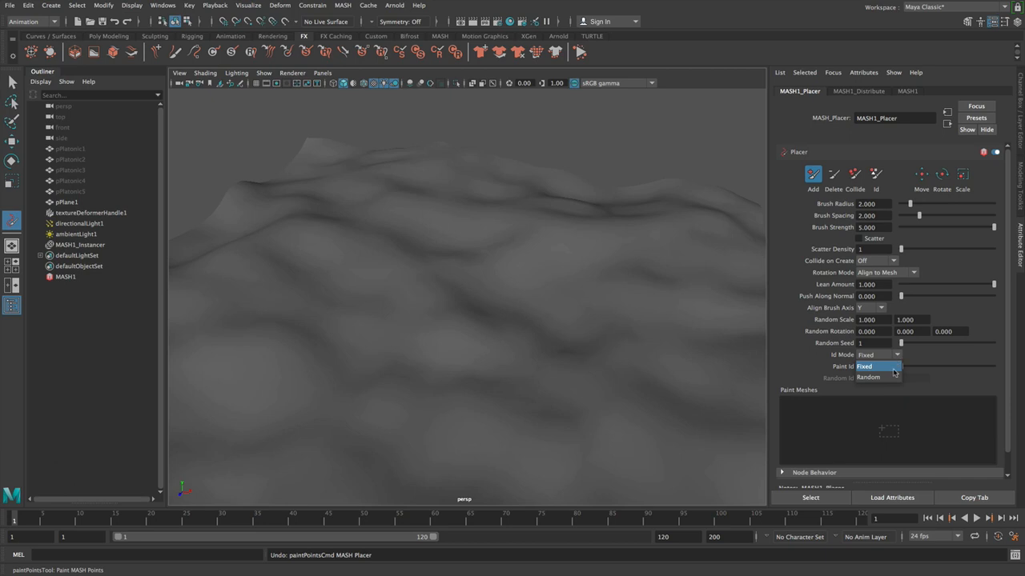
{"action": "left_click", "coordinate": [869, 377]}
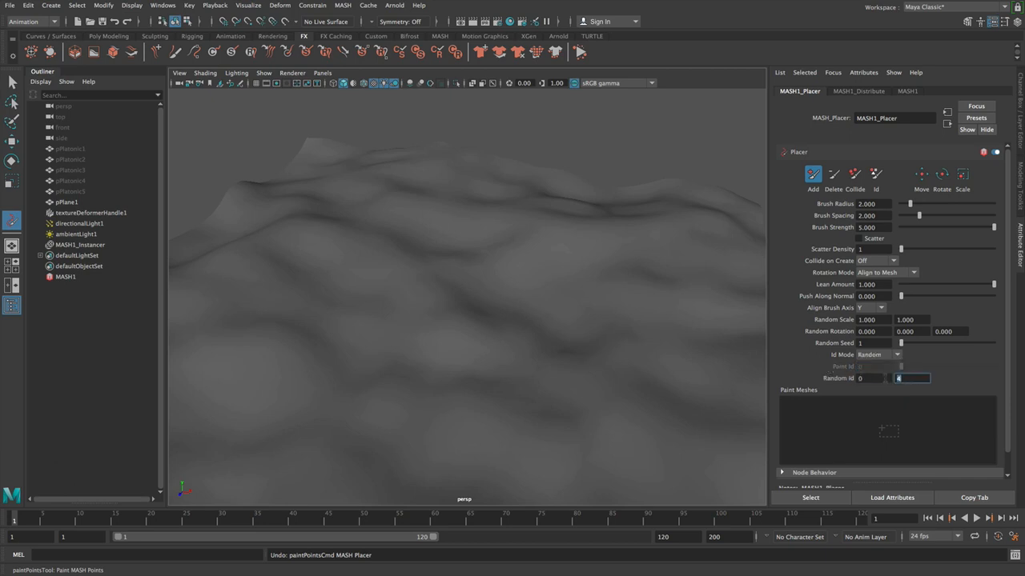
{"action": "left_click", "coordinate": [79, 244]}
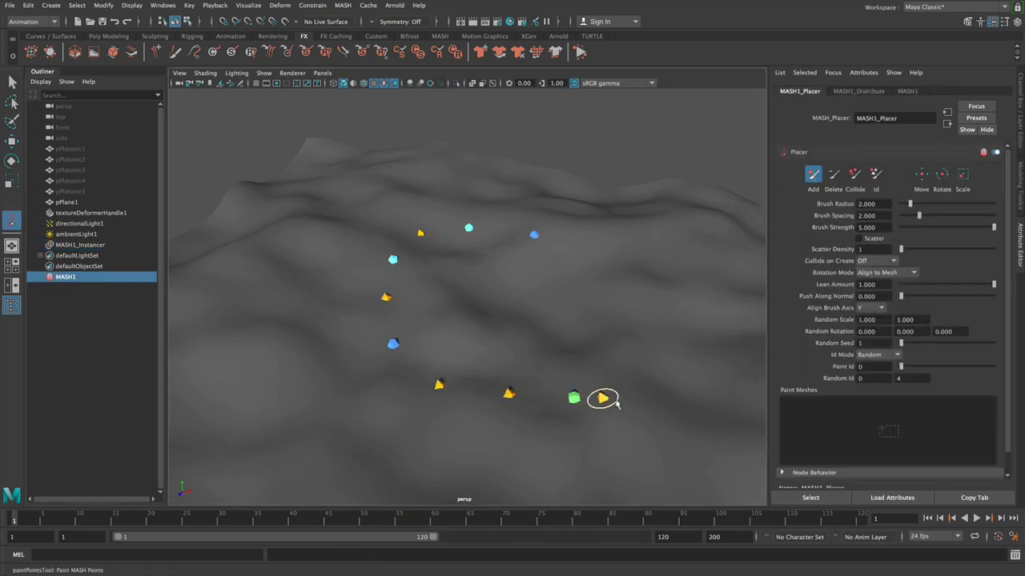
{"action": "left_click_drag", "start_coordinate": [604, 398], "coordinate": [665, 320]}
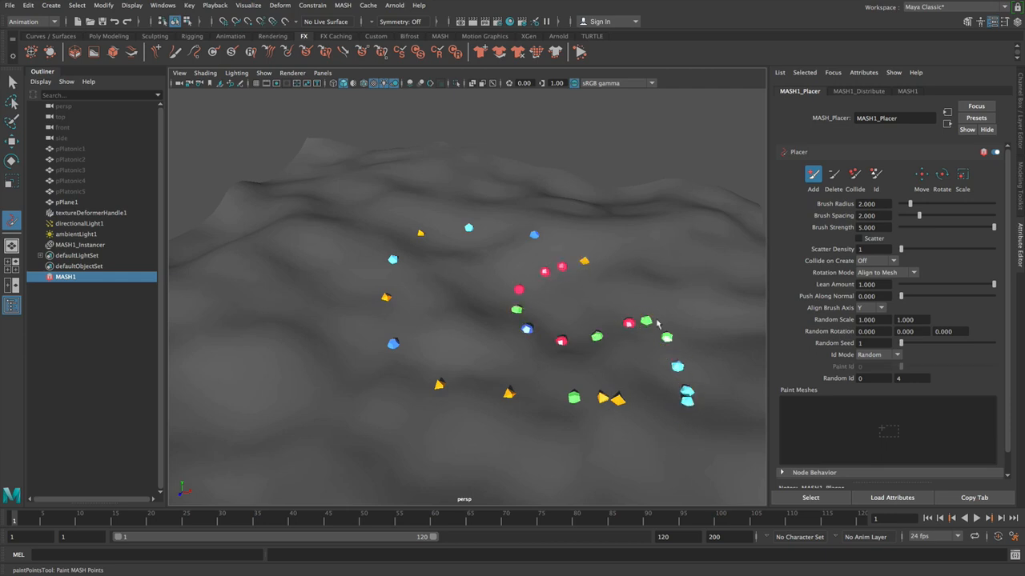
{"action": "key", "text": "ctrl+z"}
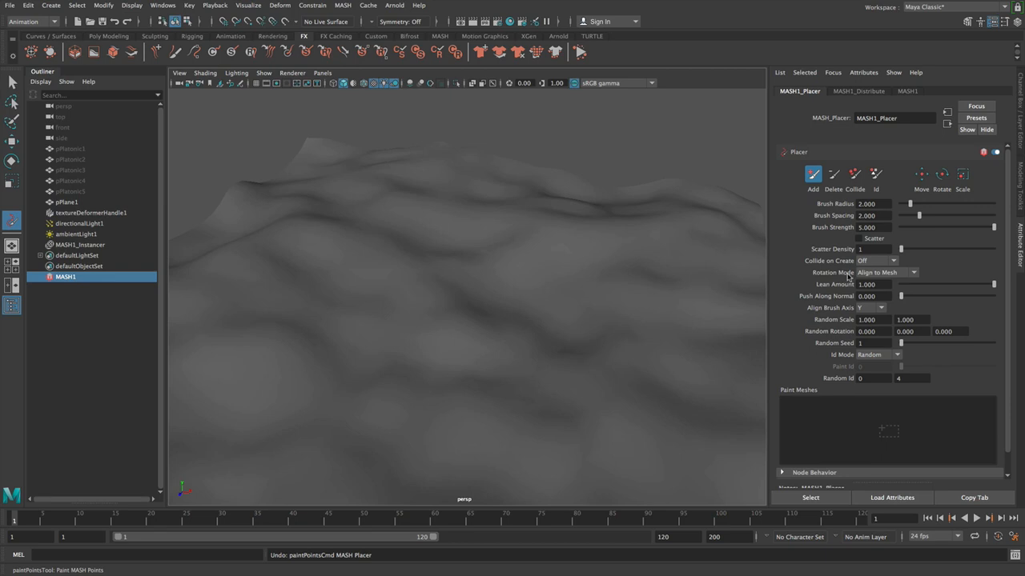
{"action": "mouse_move", "coordinate": [847, 362]}
{"action": "type", "text": "360.000"}
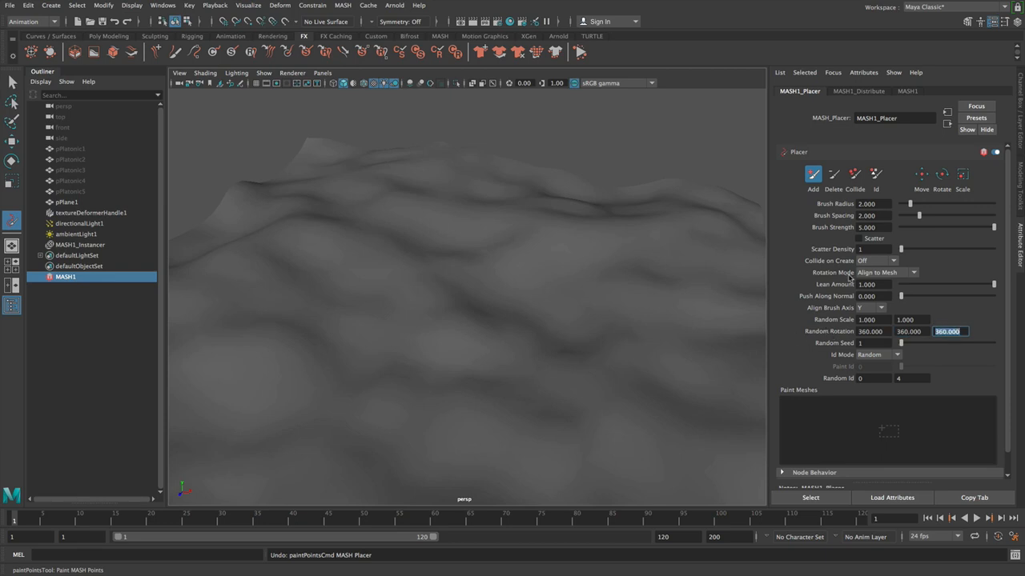
Give solids 360° random rotation with Rotation Mode off, then undo the test-painted solids
{"action": "left_click", "coordinate": [887, 272]}
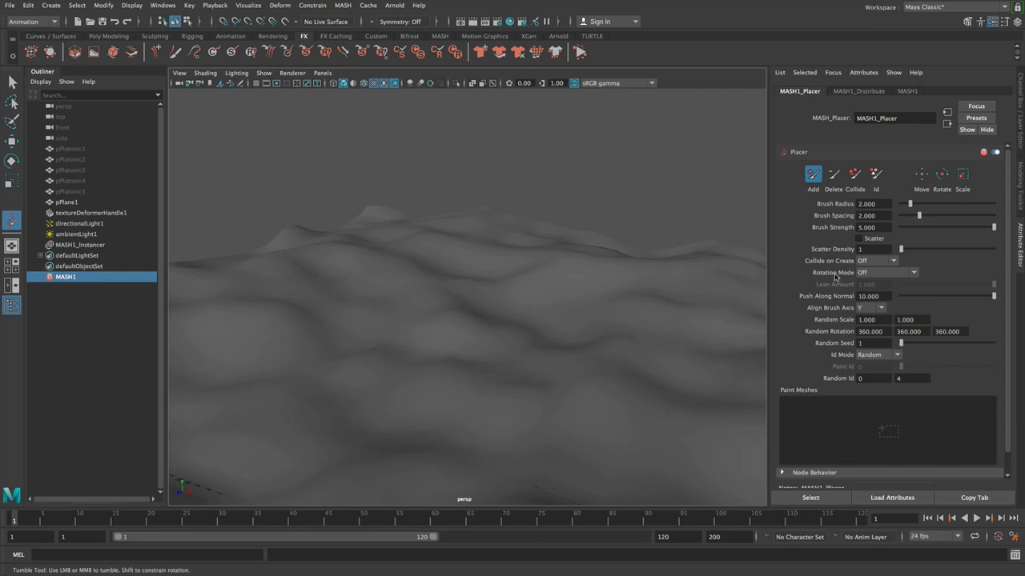
{"action": "left_click", "coordinate": [872, 297]}
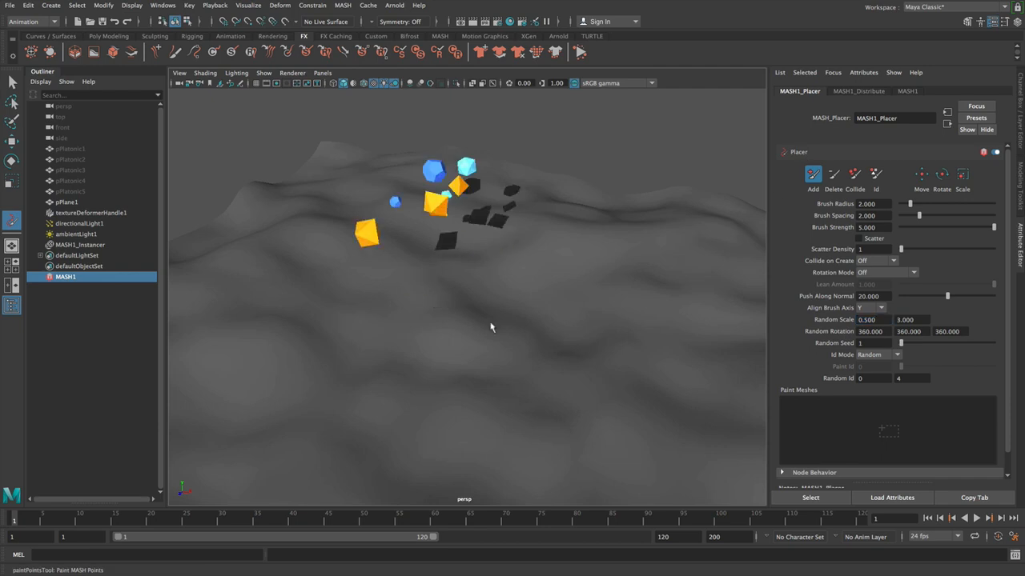
{"action": "key", "text": "ctrl+z"}
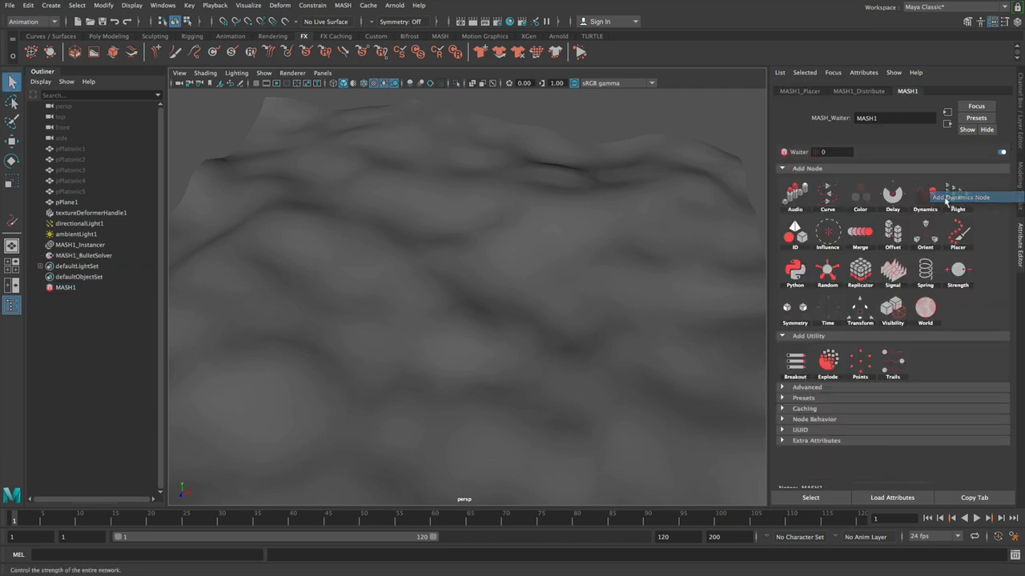
Add a Dynamics node to MASH1 and extend the playback range to 12000 frames
{"action": "left_click", "coordinate": [924, 196]}
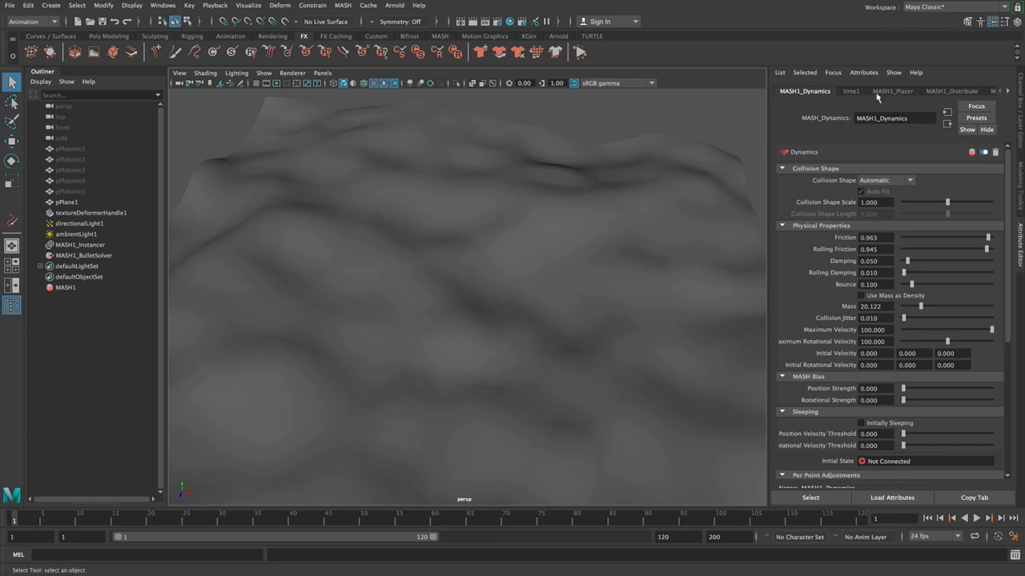
{"action": "left_click", "coordinate": [891, 90]}
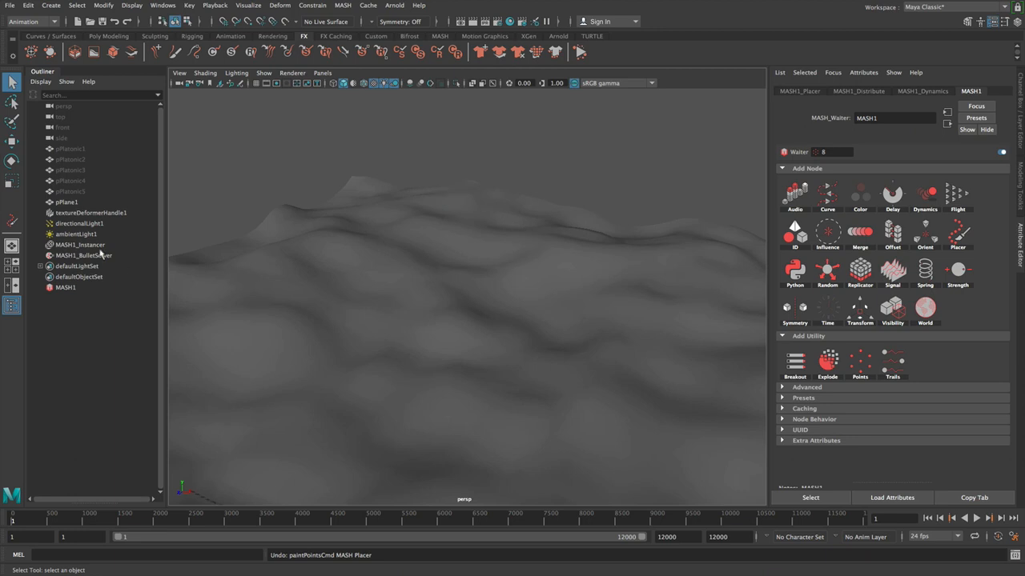
Check MASH1_BulletSolver uses pPlaneShape1 as collider, then reselect MASH1 to paint solids
{"action": "left_click", "coordinate": [83, 254]}
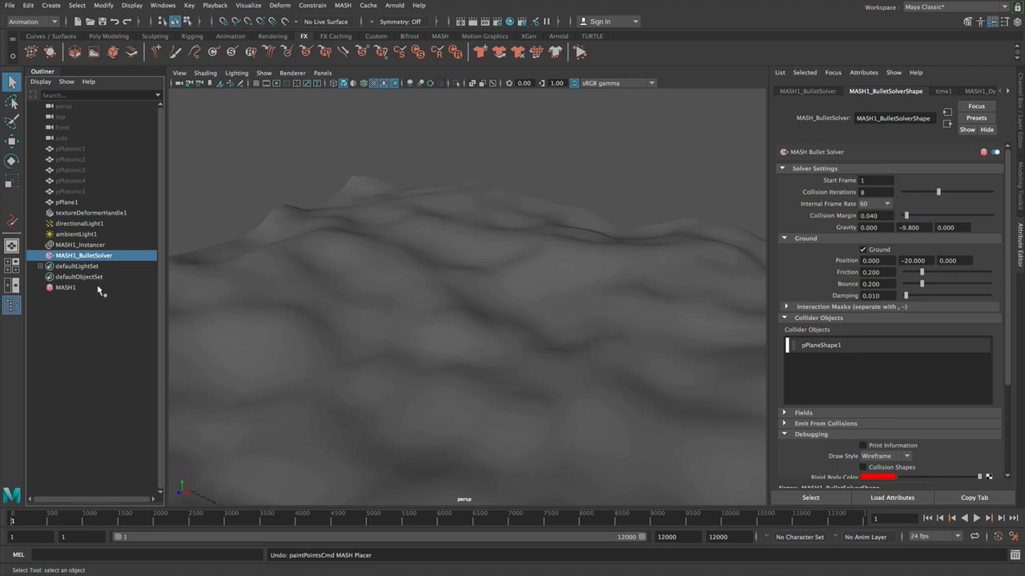
{"action": "left_click", "coordinate": [65, 288]}
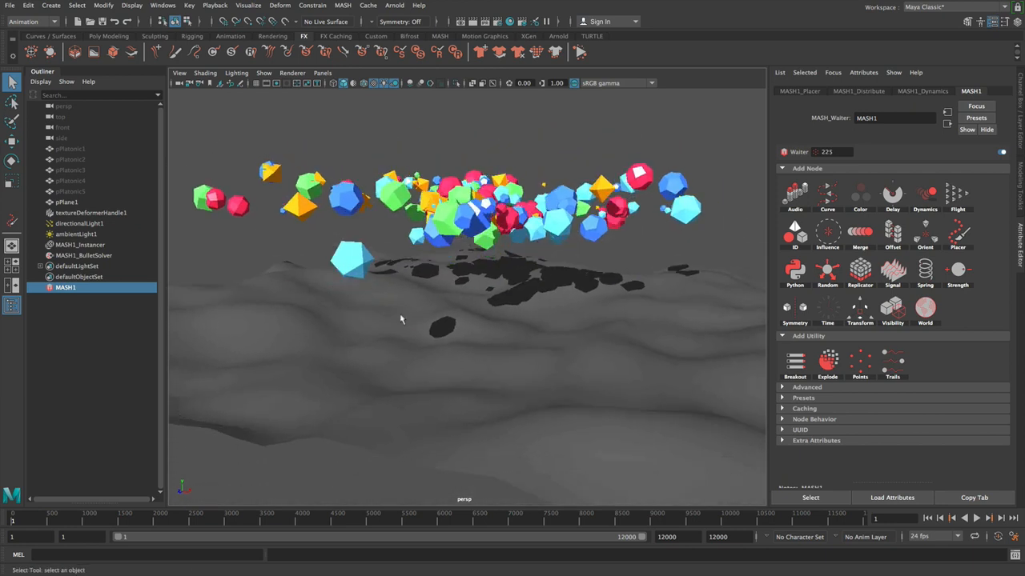
Play the simulation so the painted solids fall onto the terrain
{"action": "left_click", "coordinate": [977, 517]}
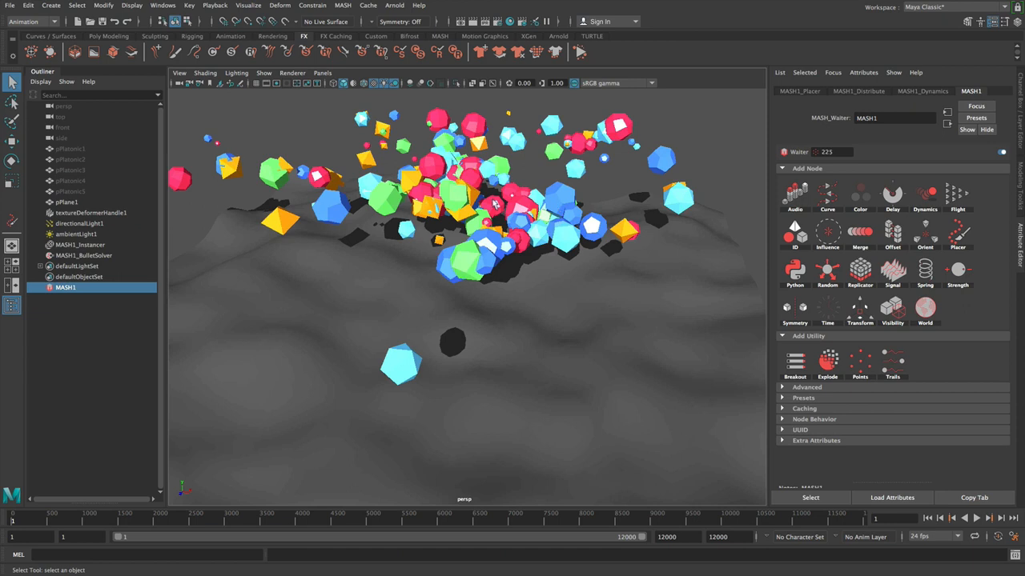
{"action": "mouse_move", "coordinate": [523, 183]}
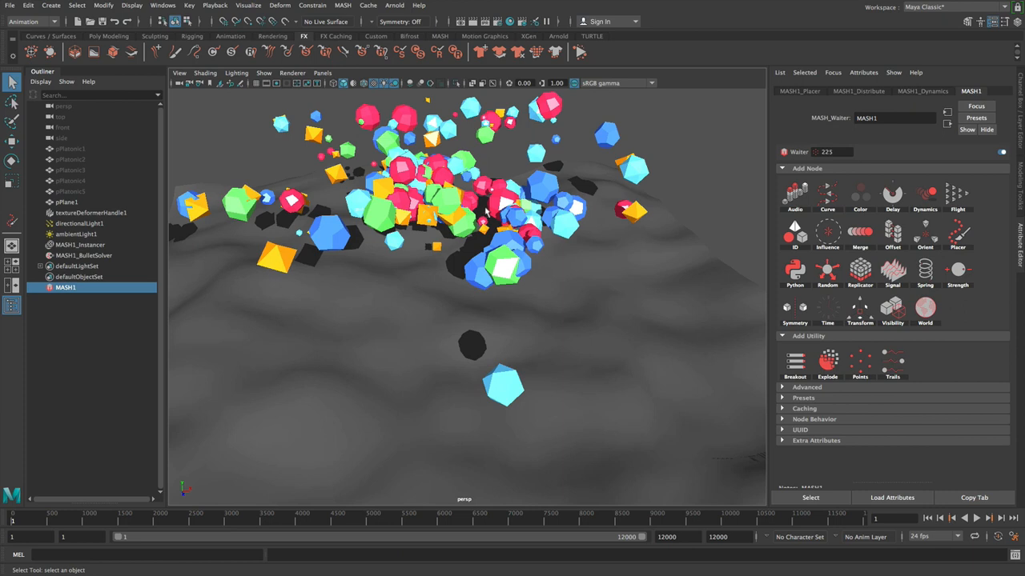
{"action": "mouse_move", "coordinate": [565, 240]}
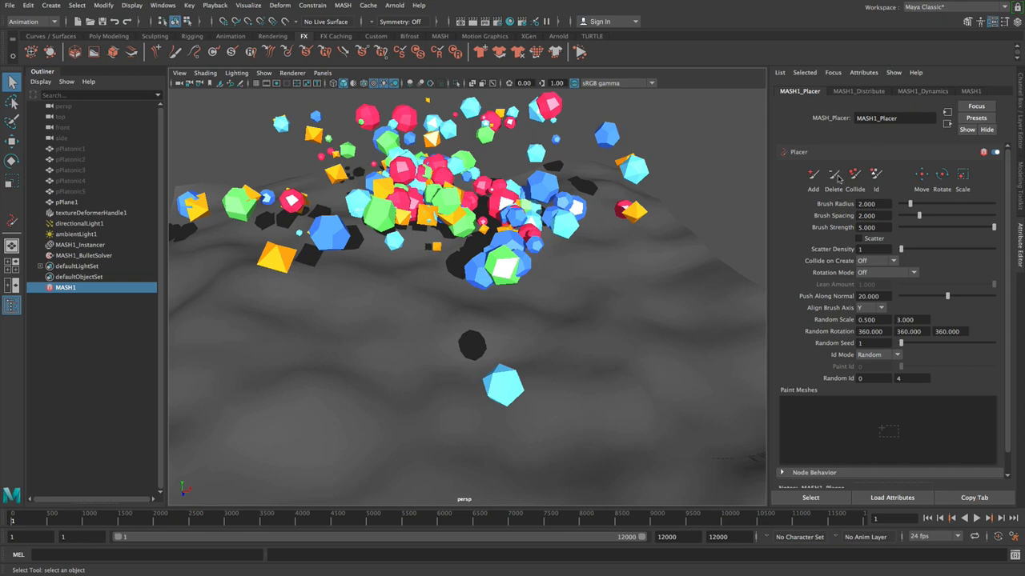
{"action": "mouse_move", "coordinate": [837, 178]}
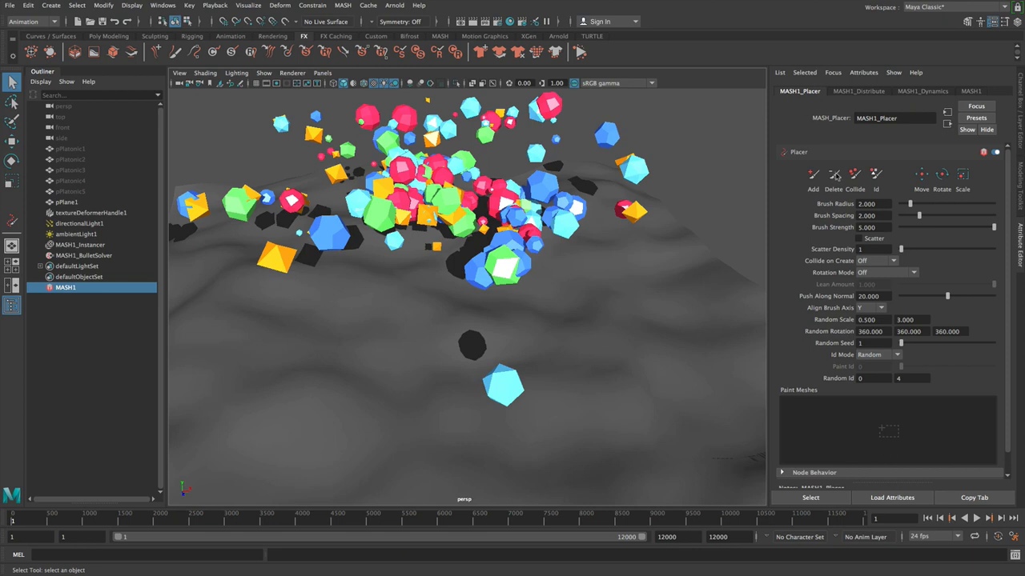
Switch the Placer to the Delete brush and widen its radius to 20
{"action": "left_click", "coordinate": [813, 174]}
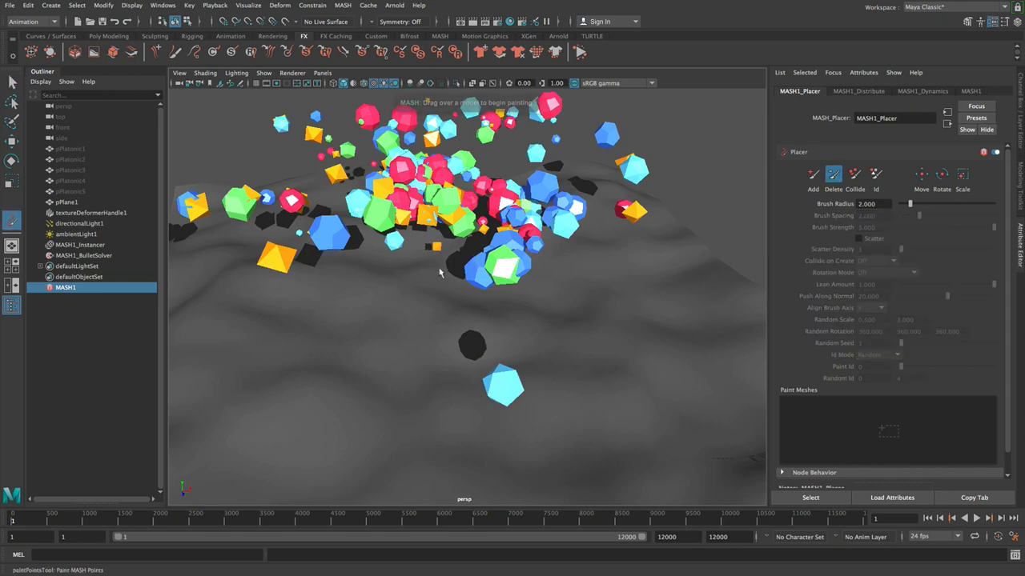
{"action": "left_click_drag", "start_coordinate": [910, 204], "coordinate": [934, 204]}
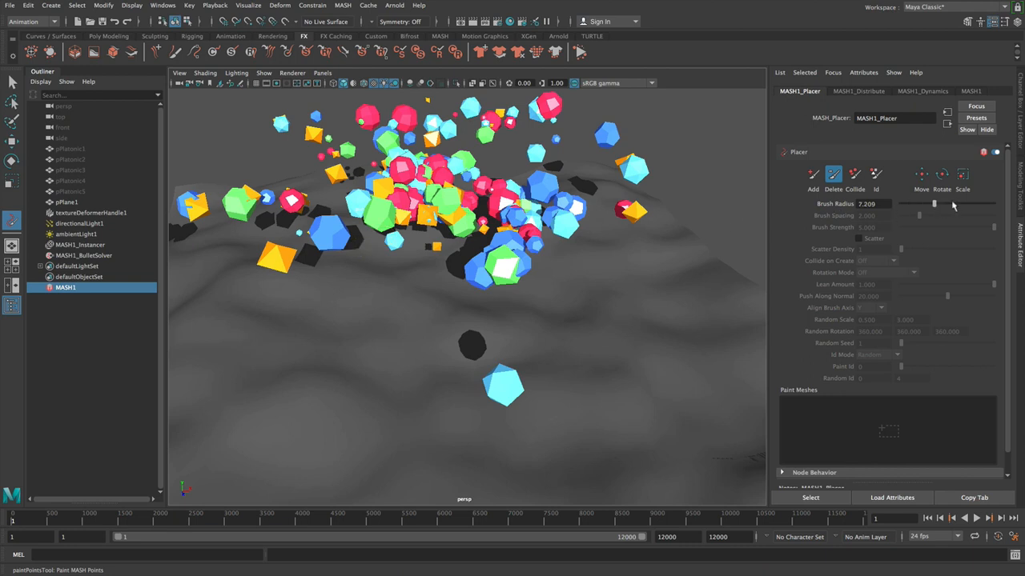
{"action": "left_click_drag", "start_coordinate": [934, 203], "coordinate": [969, 203]}
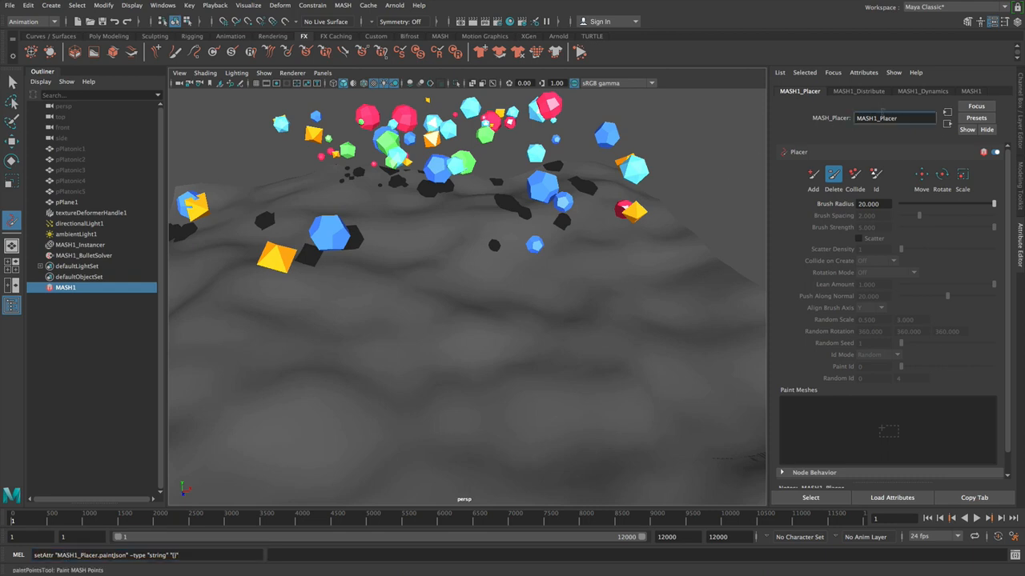
Clear MASH1_Placer paint data so no painted solids remain
{"action": "triple_click", "coordinate": [893, 118]}
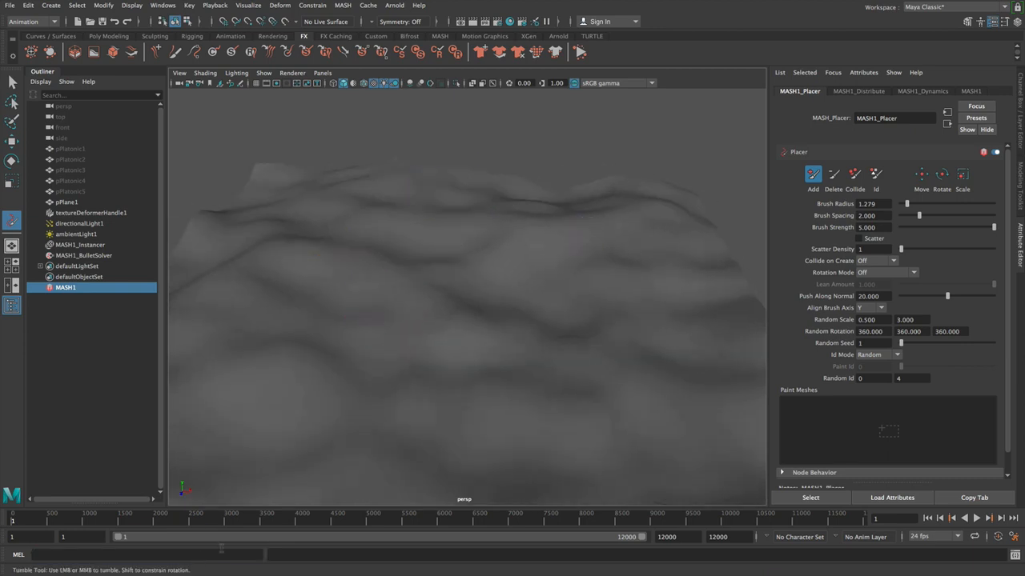
Play the timeline and paint new solids, checking MASH1_Dynamics before returning to MASH1_Placer
{"action": "left_click", "coordinate": [834, 175]}
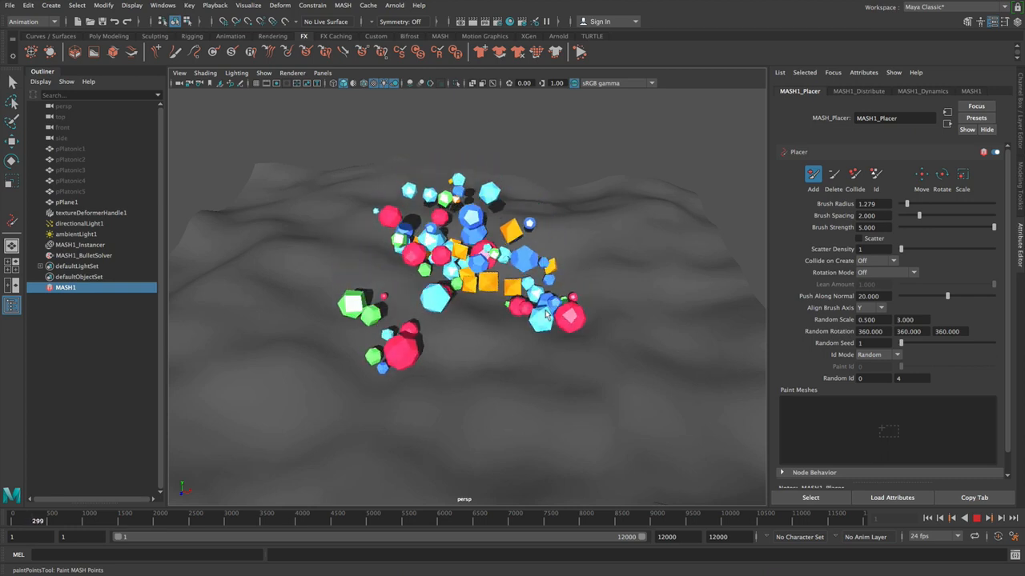
{"action": "left_click", "coordinate": [922, 90]}
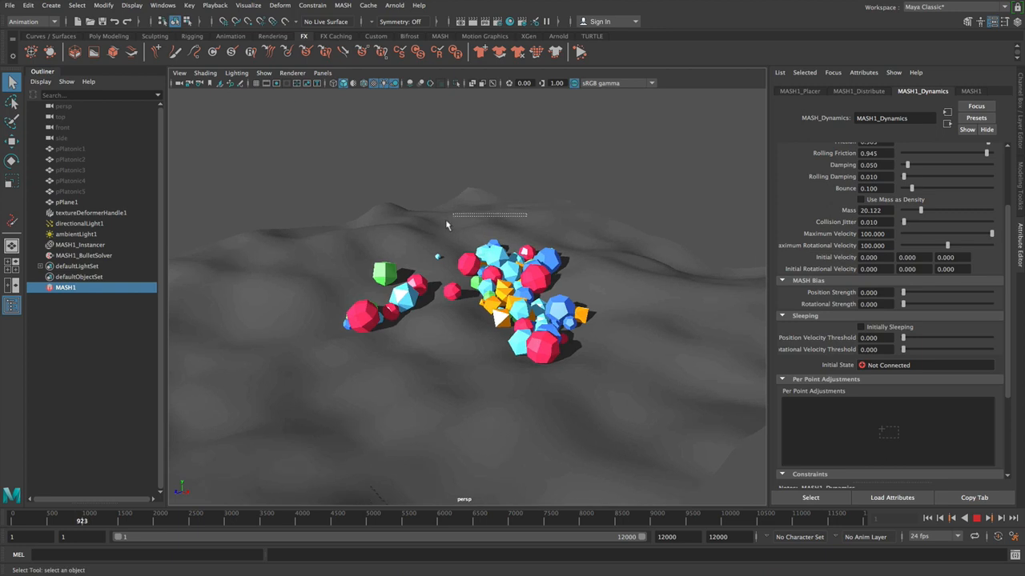
{"action": "left_click", "coordinate": [799, 91]}
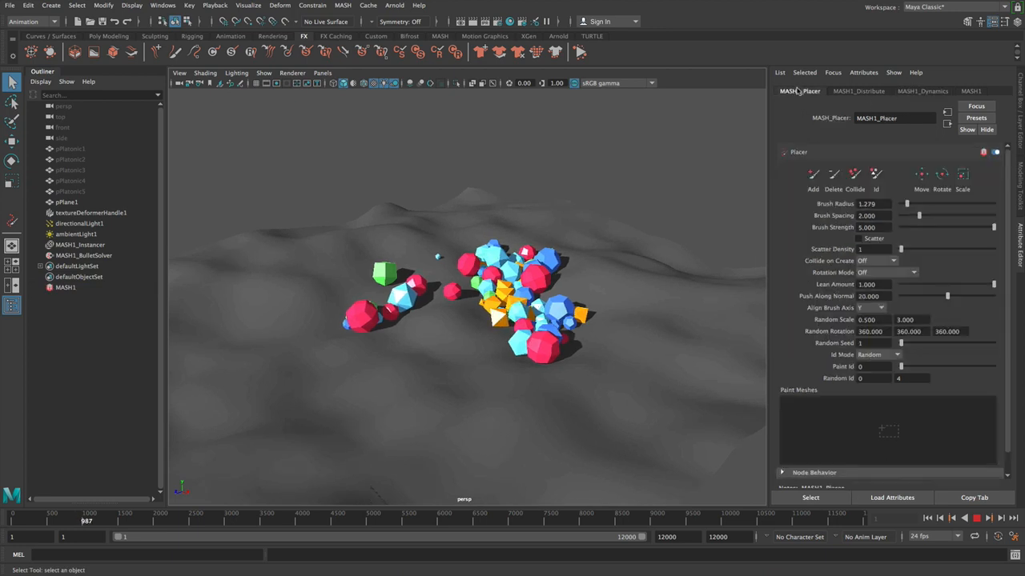